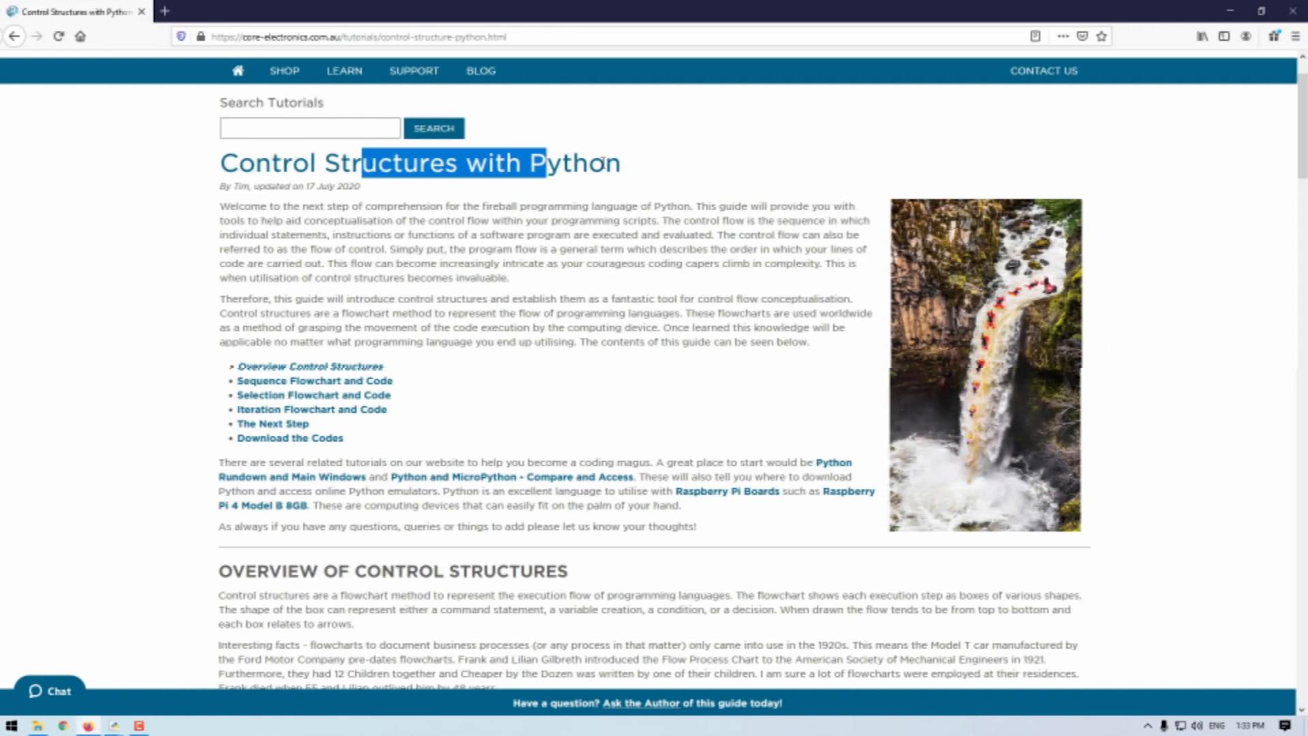
- Scroll the Core Electronics tutorial down to the Overview of Control Structures flowchart symbols table
click(588, 218)
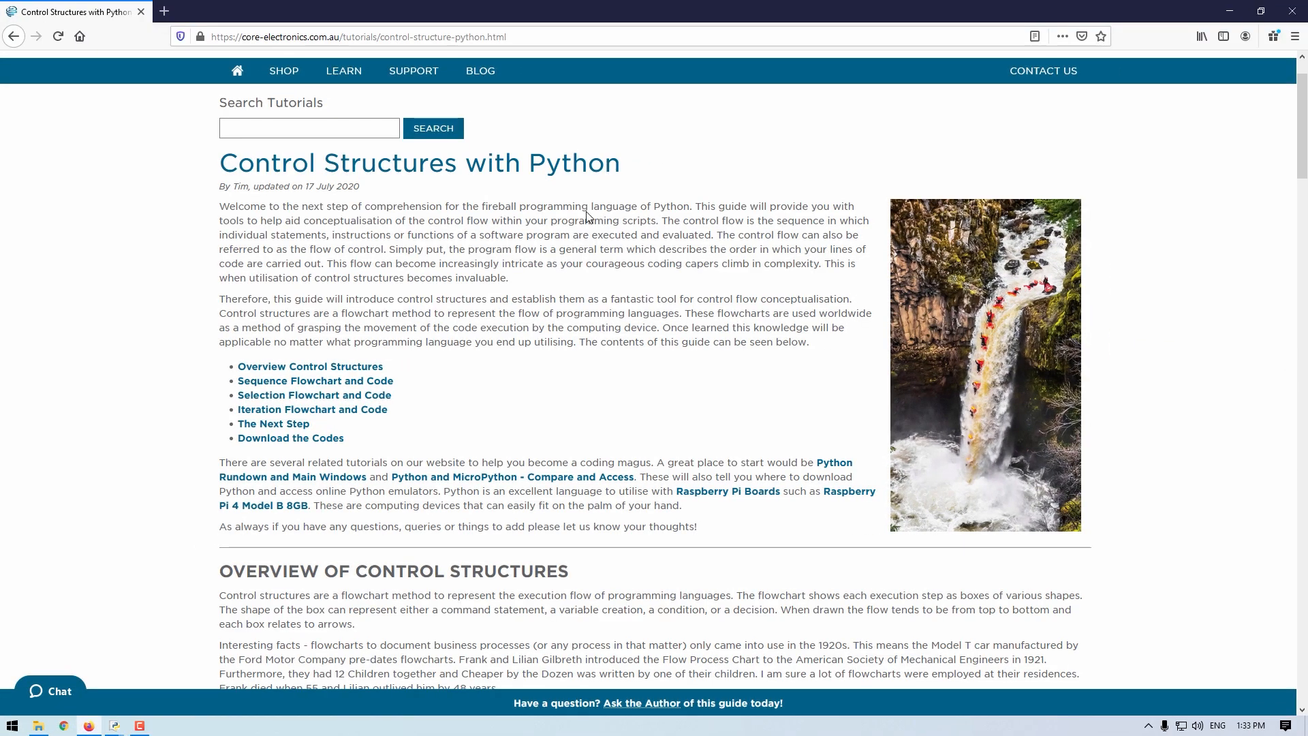
scroll(down, 3)
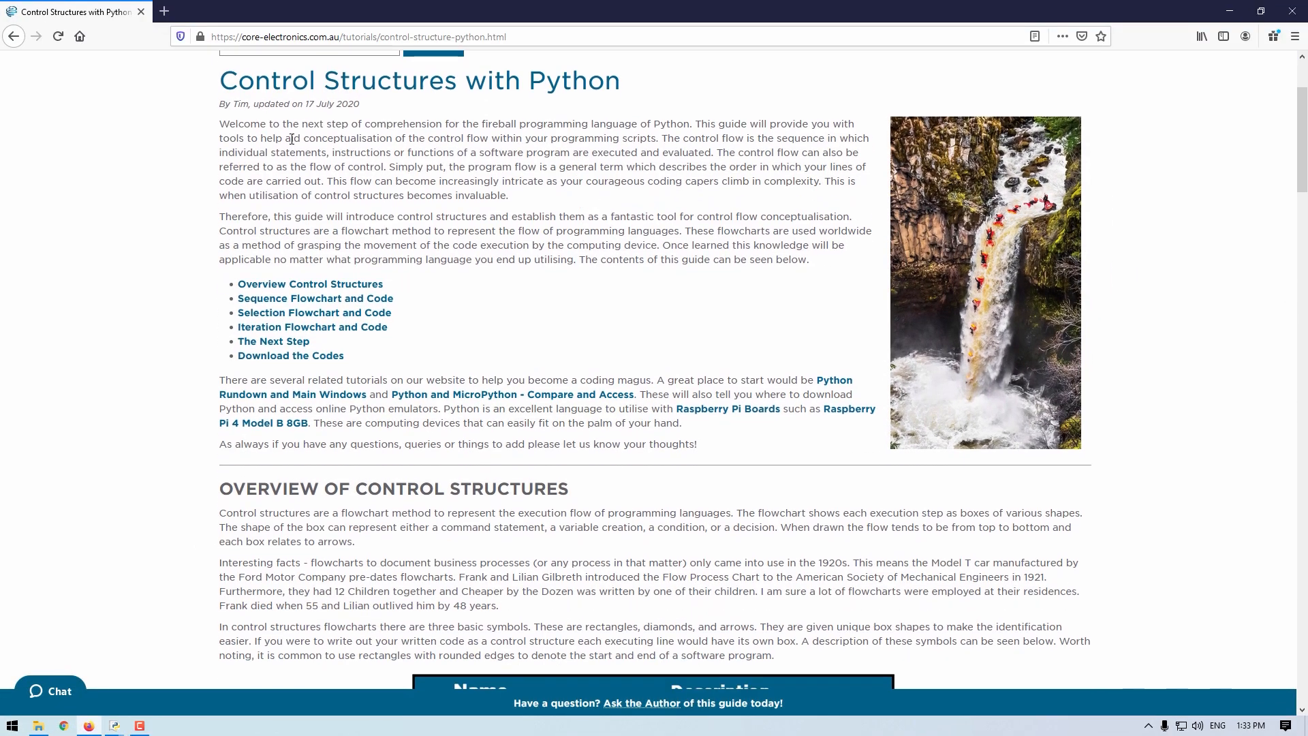
scroll(down, 3)
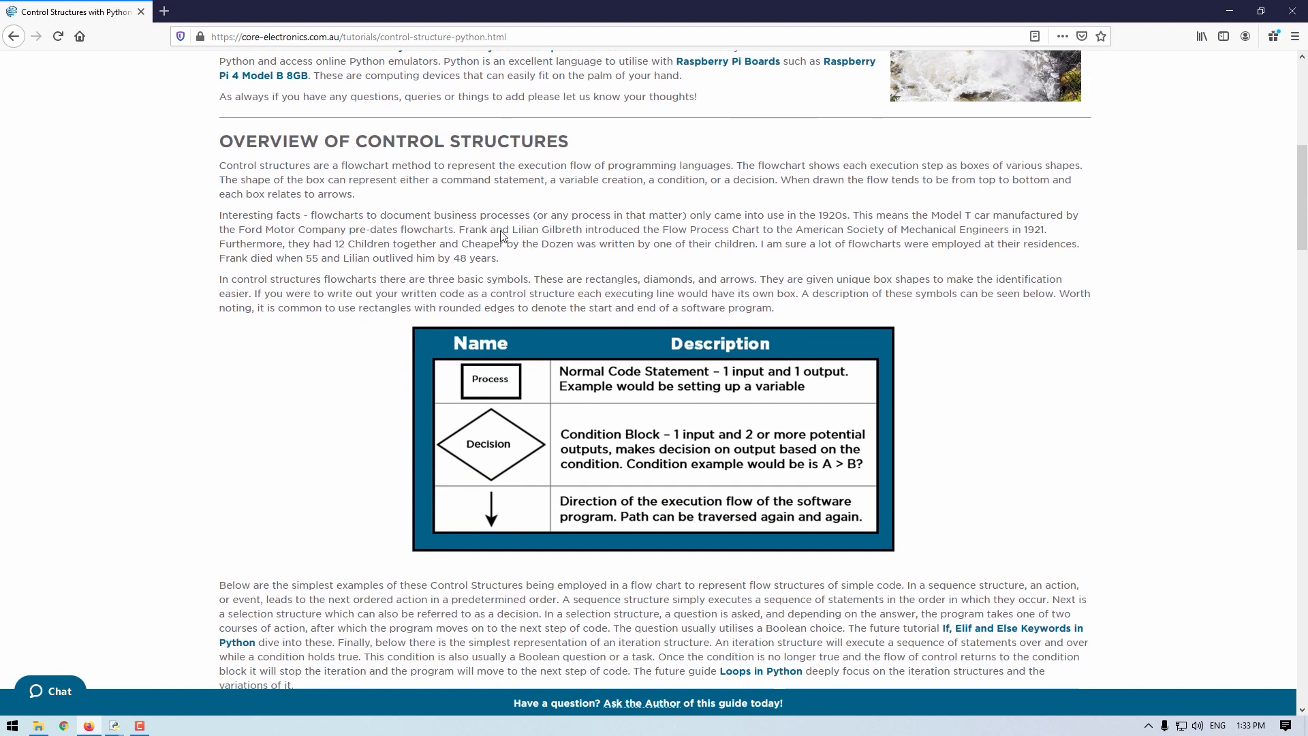
mouse_move(530, 376)
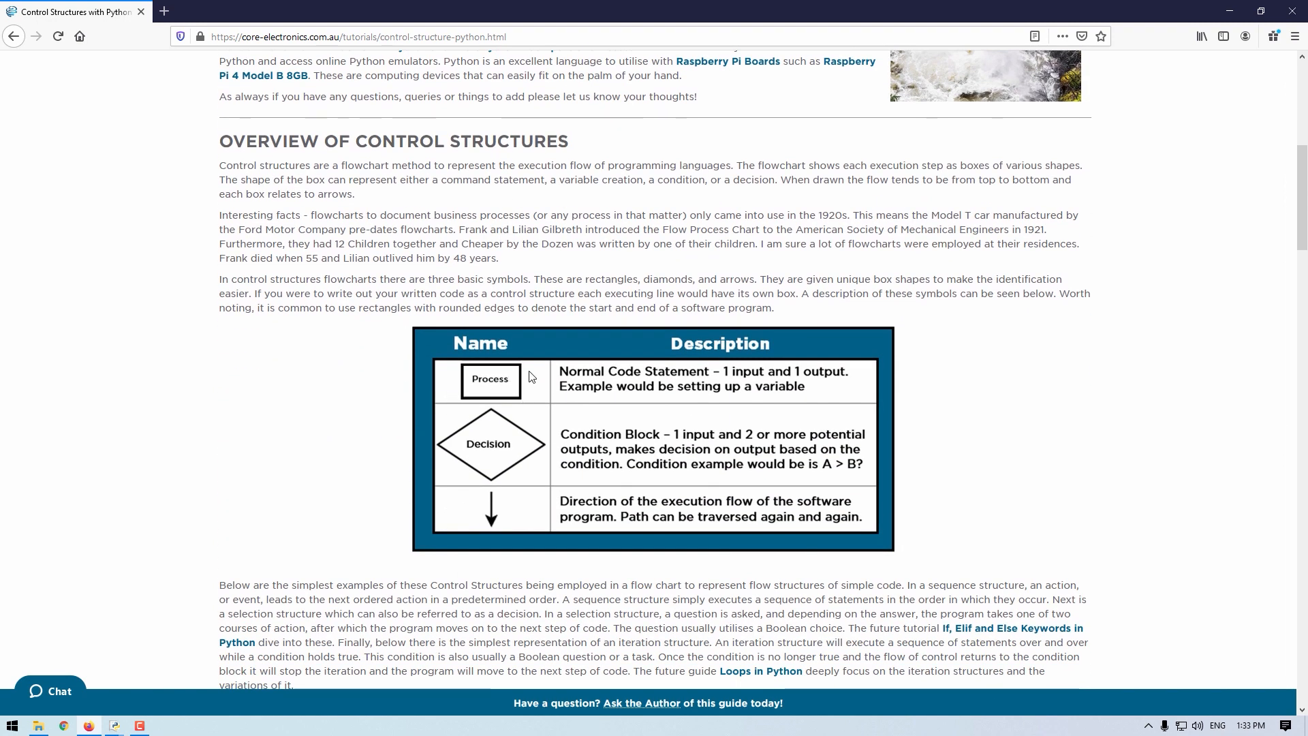
mouse_move(652, 456)
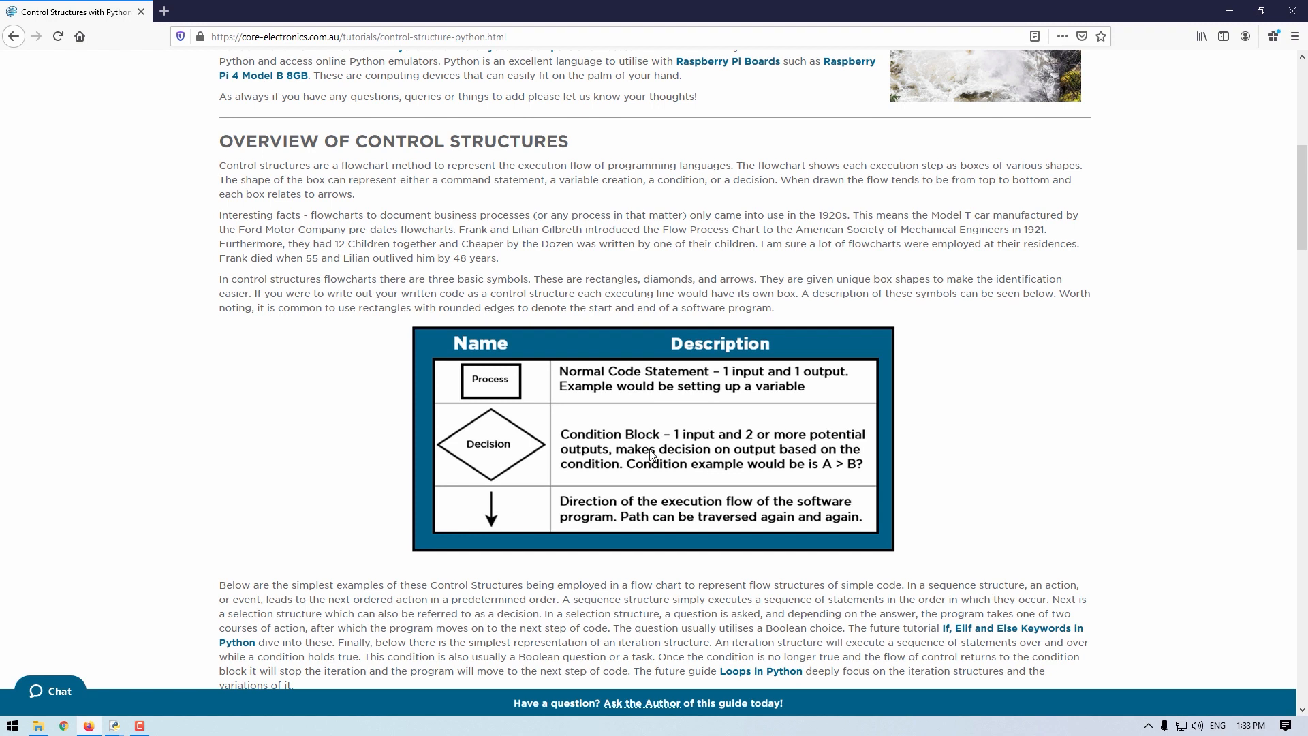
mouse_move(1022, 384)
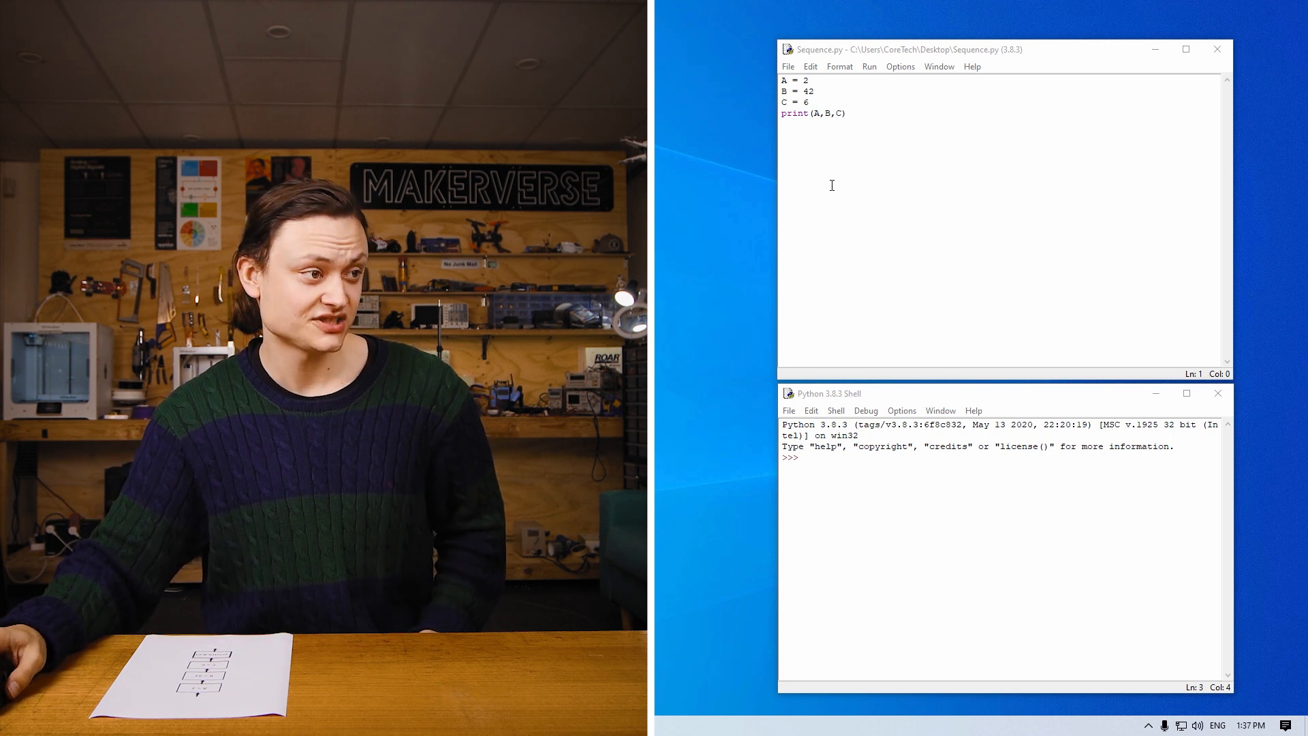
- Run Sequence.py with Run Module so the shell prints 2 42 6
click(870, 66)
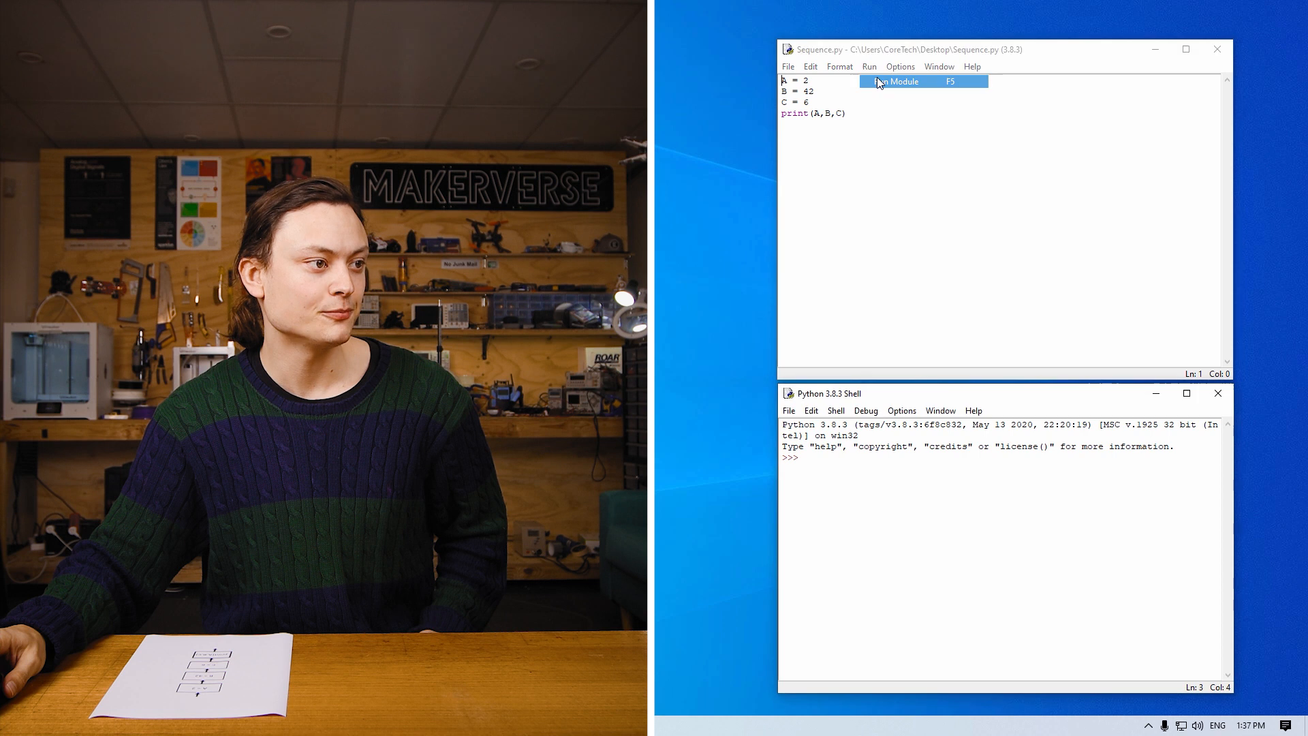
click(893, 81)
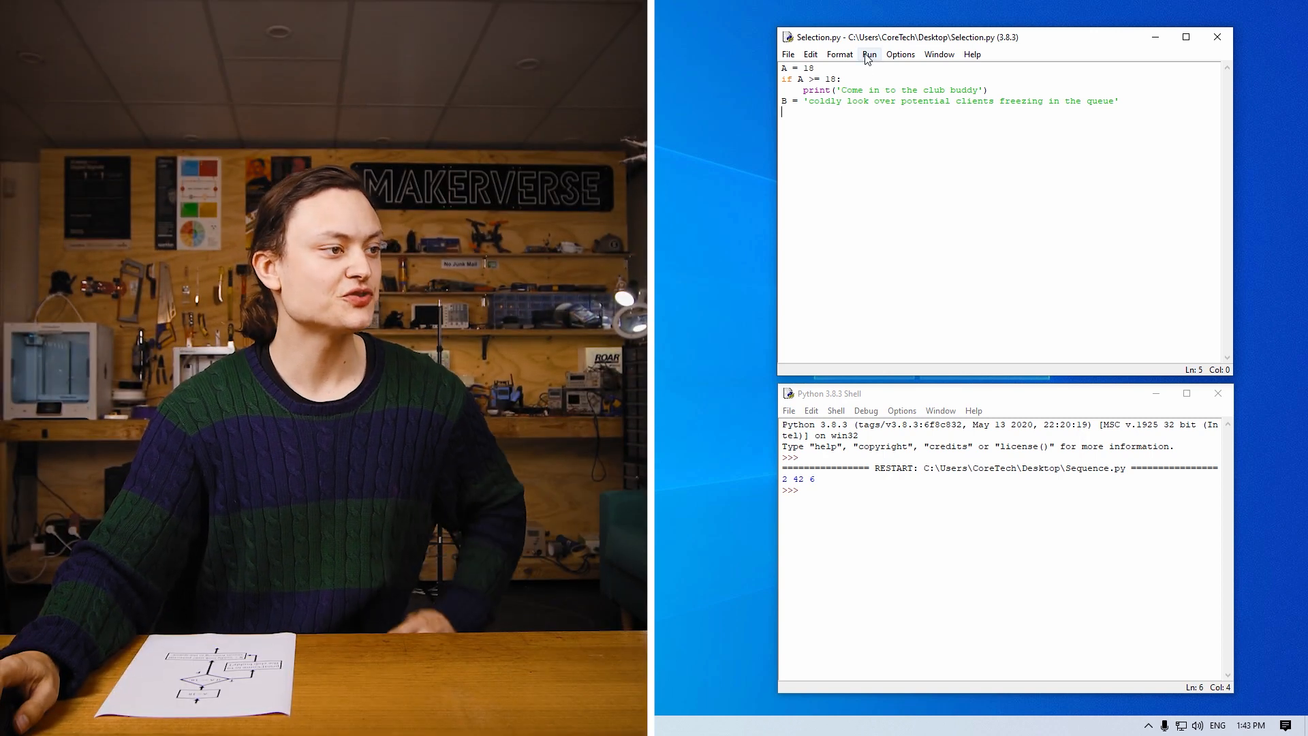
- Run Selection.py to print 'Come in to the club buddy', then start editing A's value
click(870, 54)
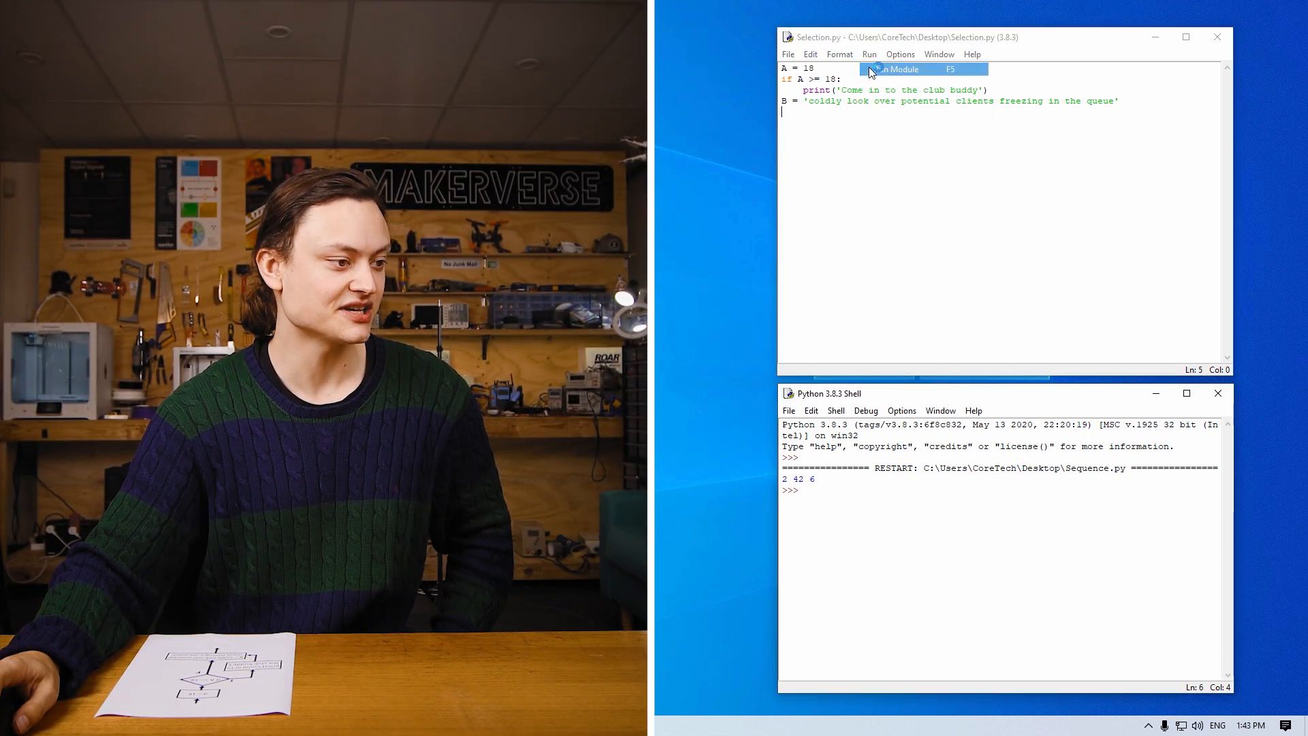
click(900, 69)
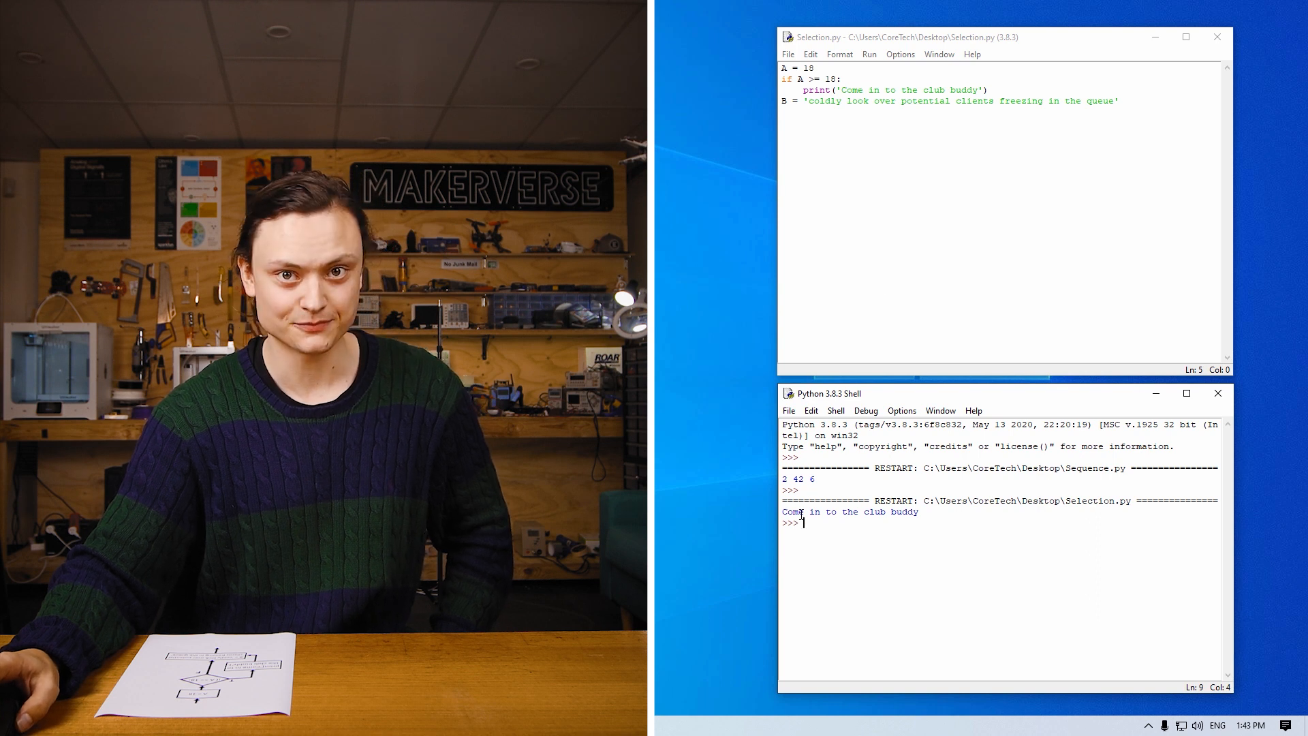
click(815, 69)
text(6)
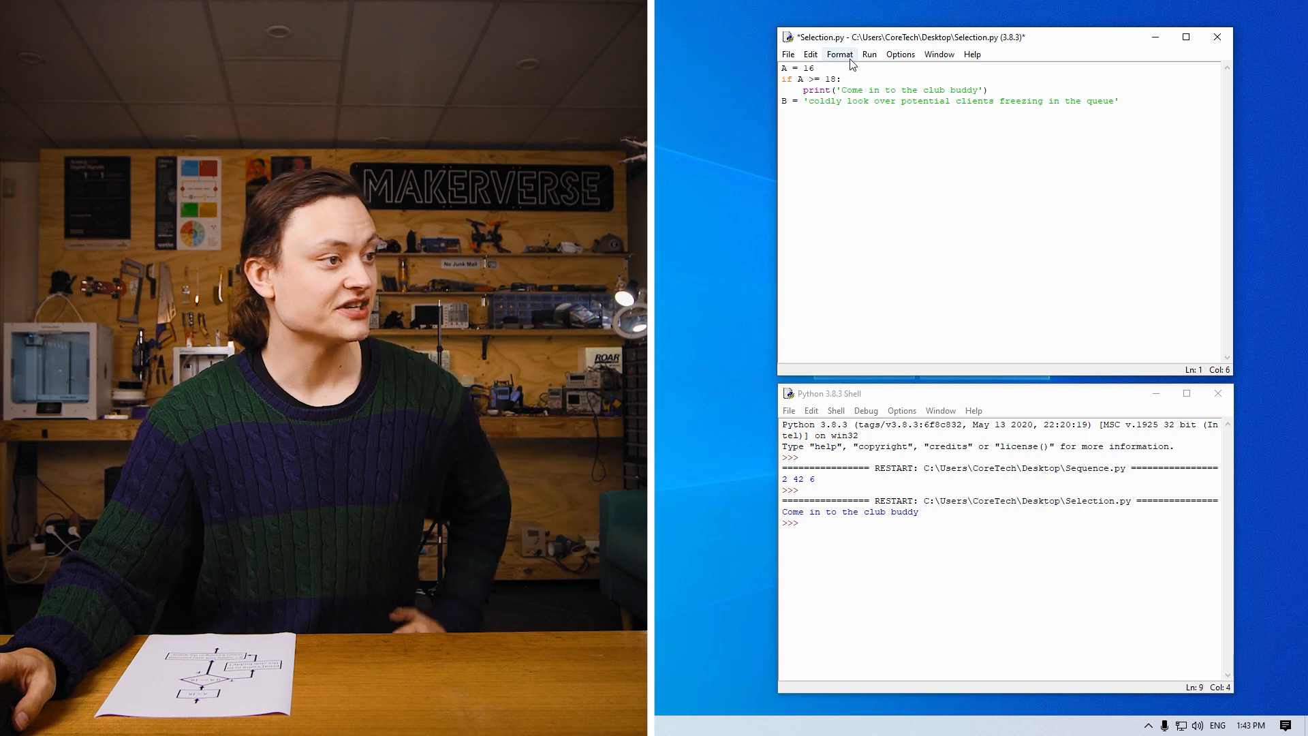
- Open the Run menu to rerun Selection.py with A set to 16
click(869, 54)
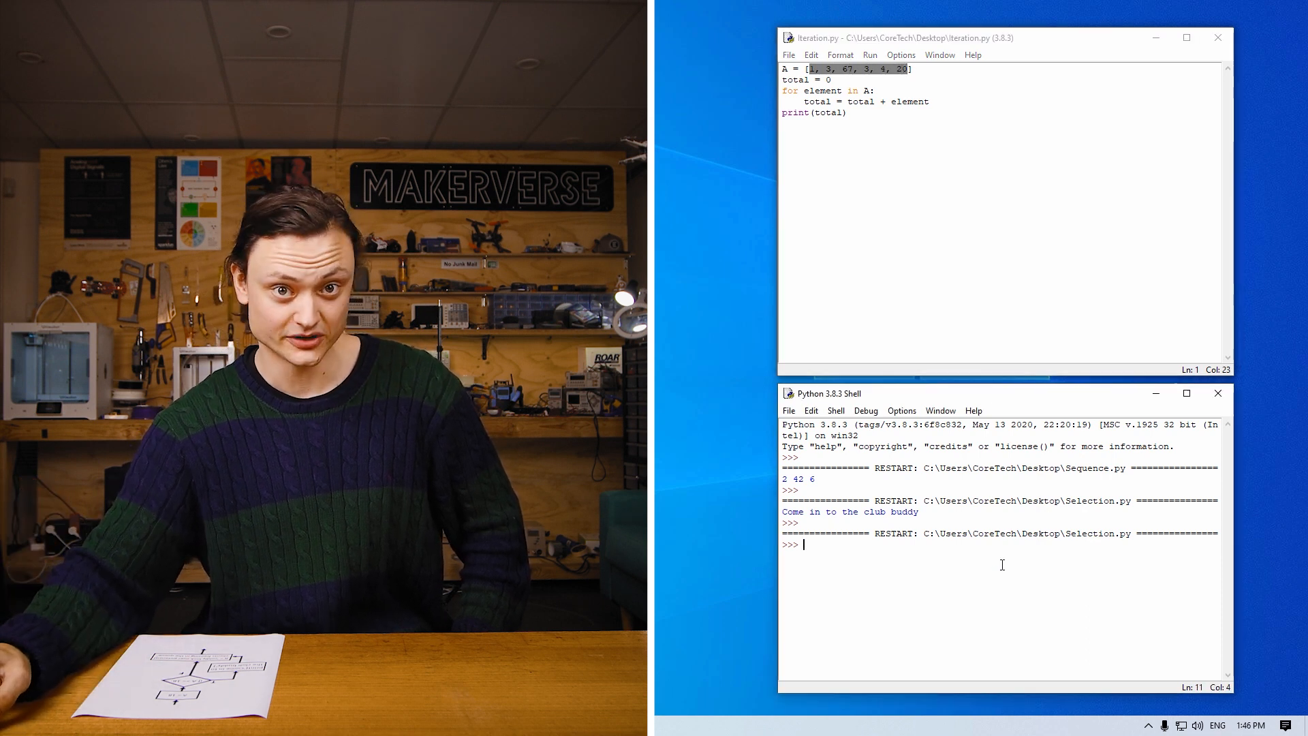
- Run Iteration.py, summing [1, 3, 67, 3, 4, 20] to print 98
click(870, 54)
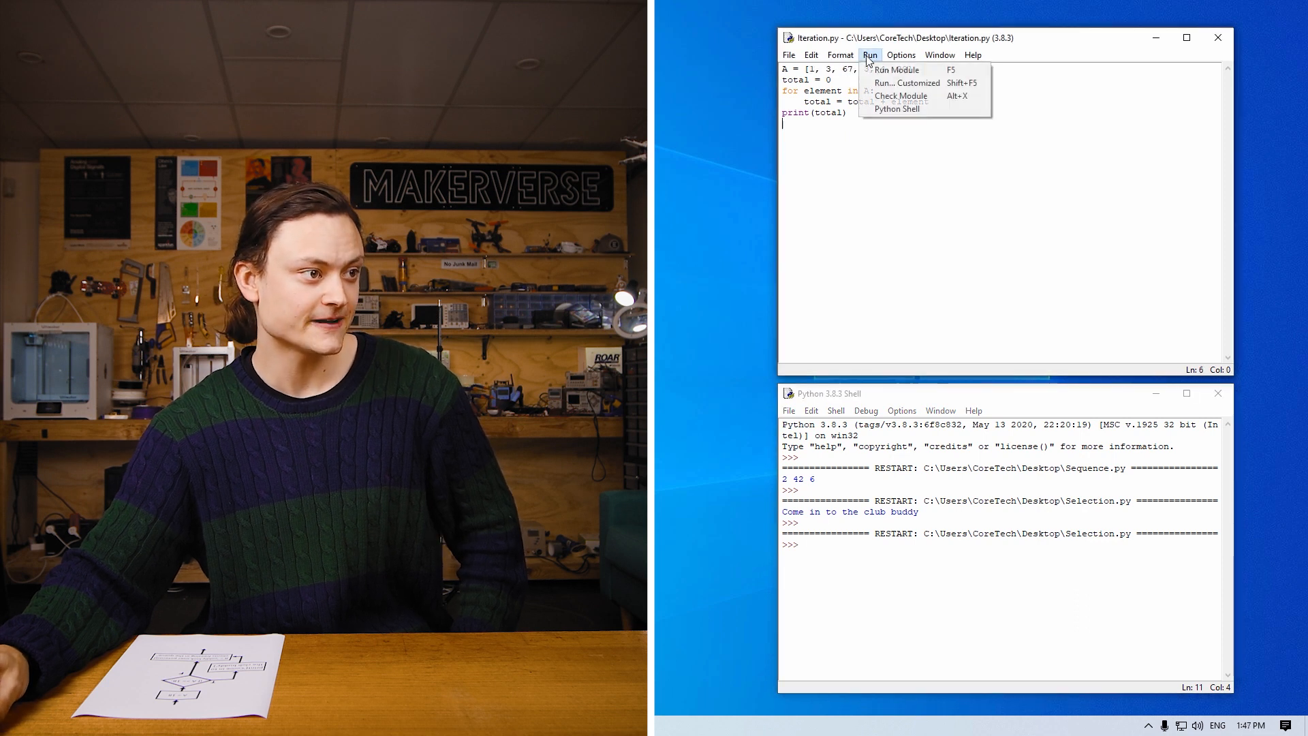
click(898, 70)
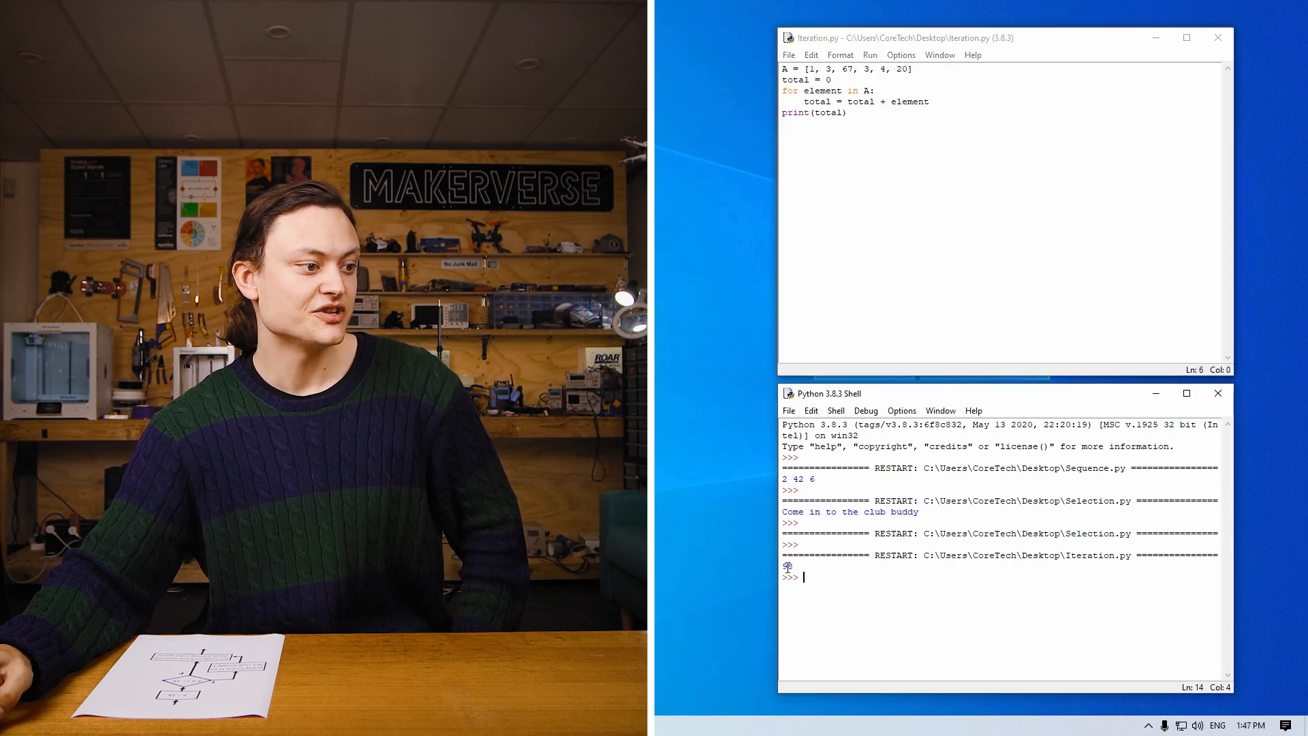